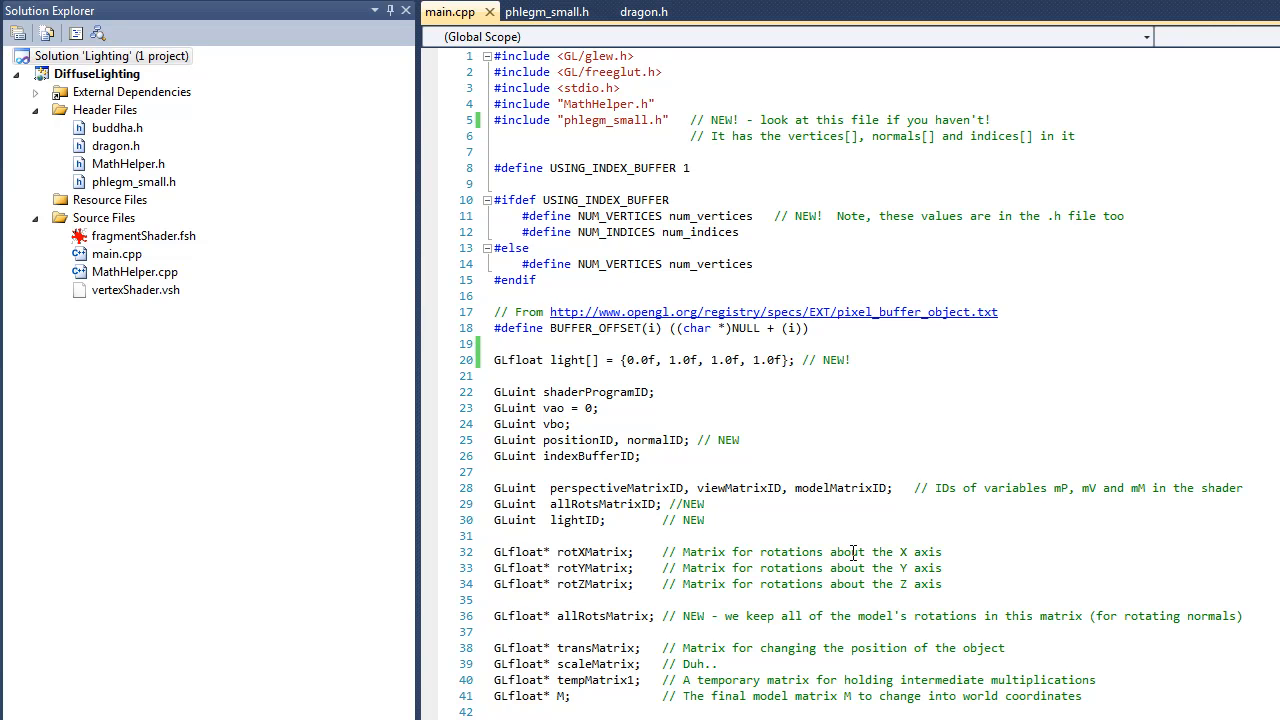
- Review the phlegm_small.h vertex array data in the editor
left_click(548, 12)
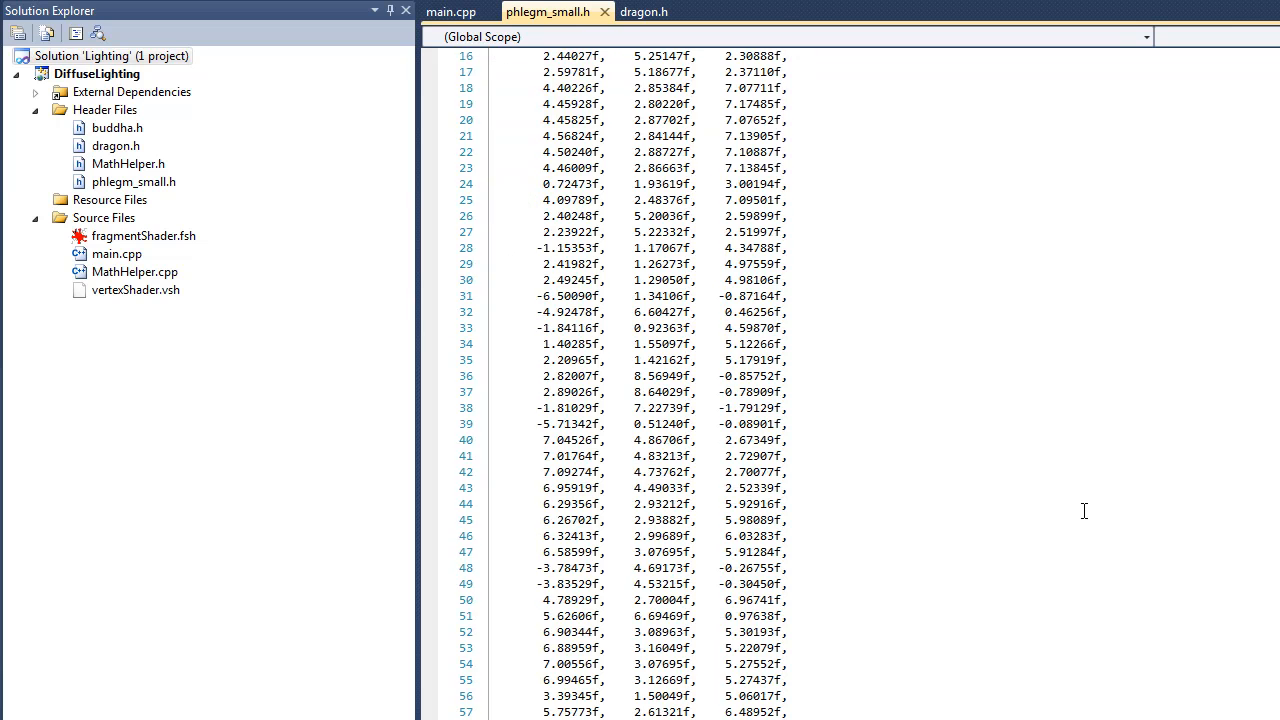
scroll("down", 3)
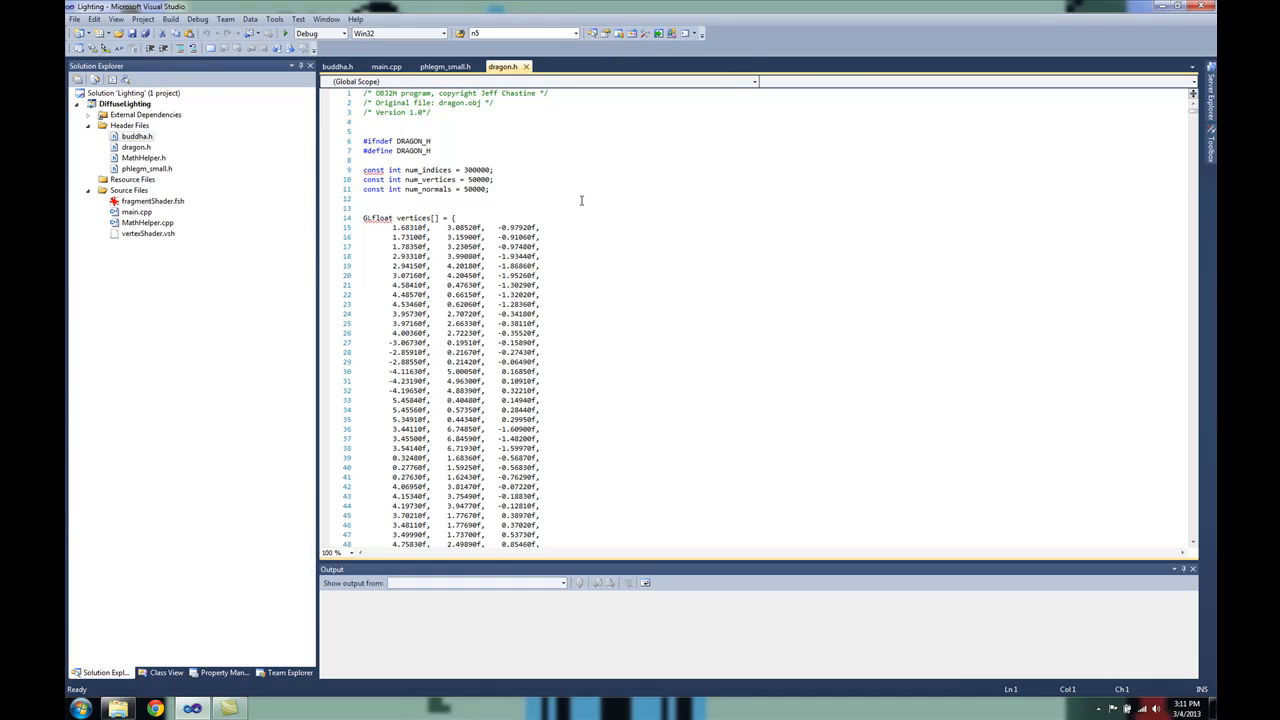
- Return to main.cpp and review its includes and index-buffer declarations
left_click(386, 66)
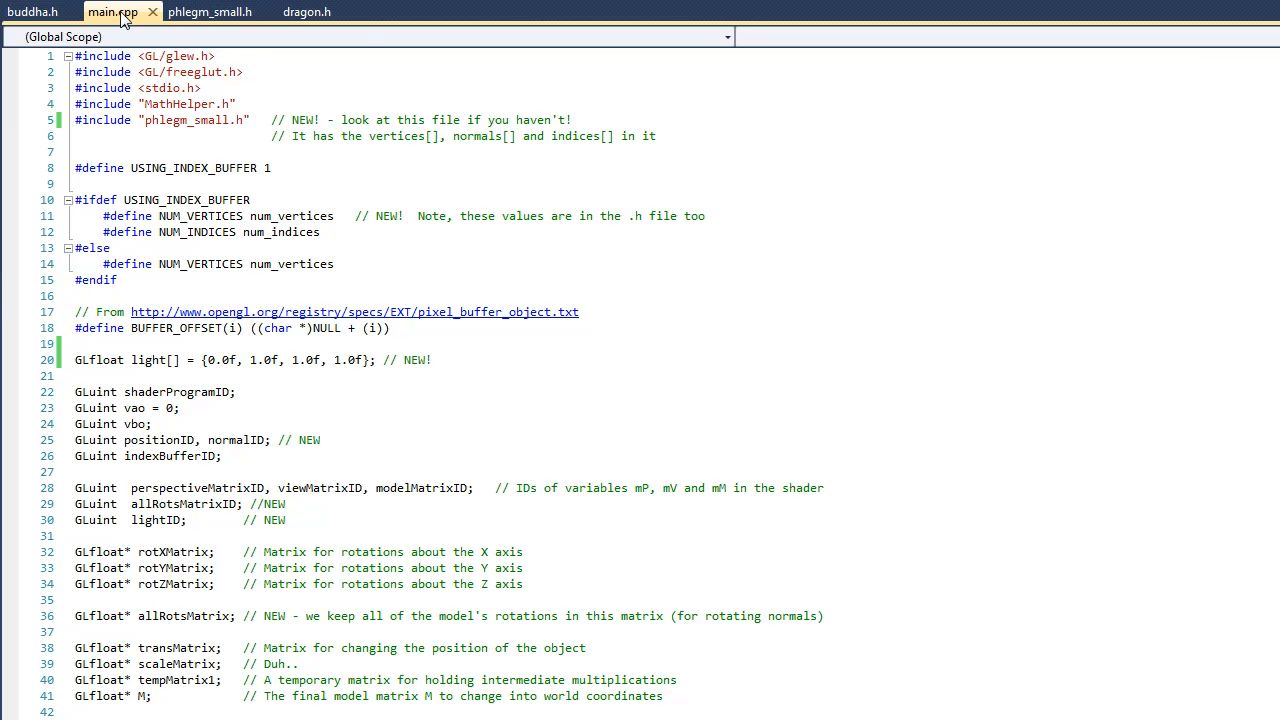
left_click(356, 216)
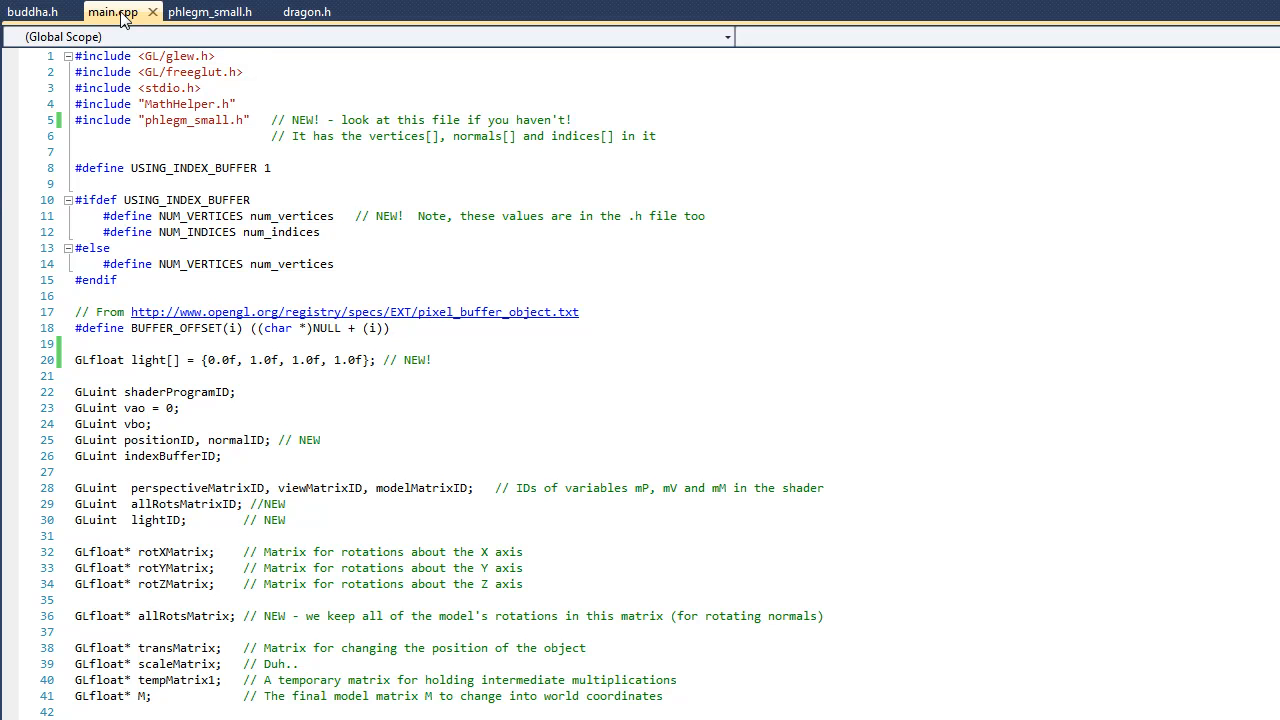
left_click(356, 216)
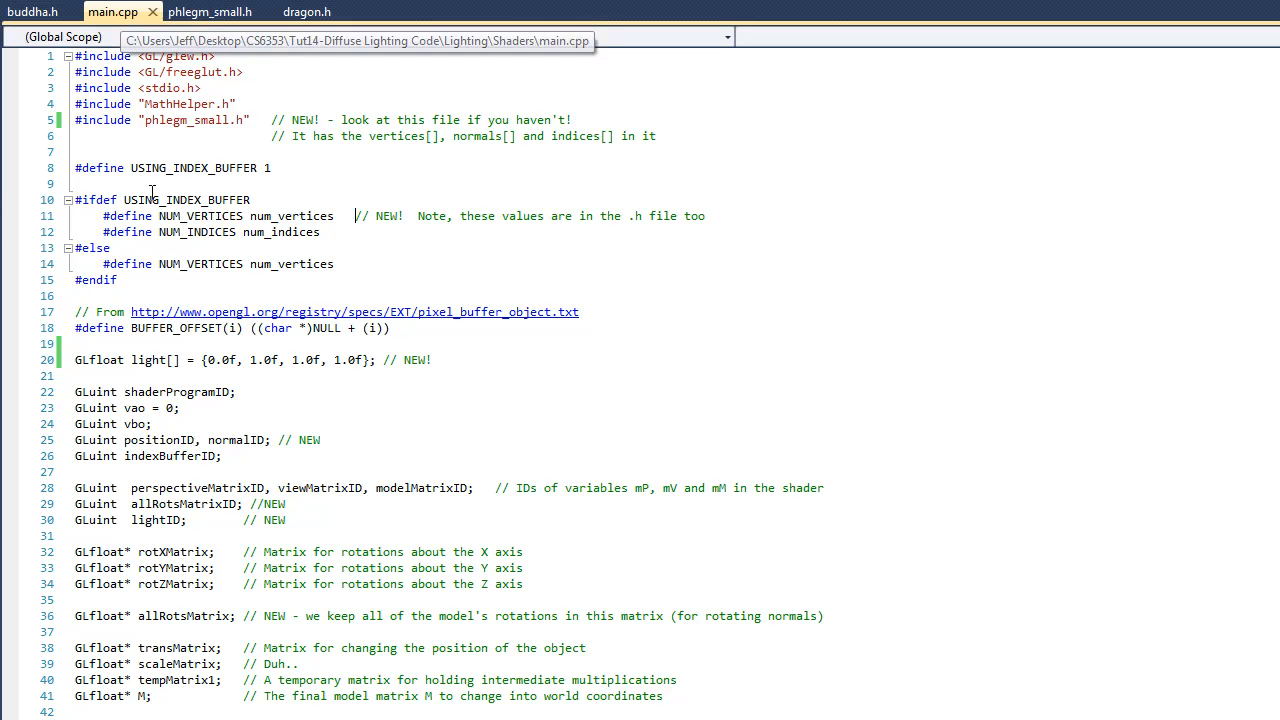
scroll("down", 3)
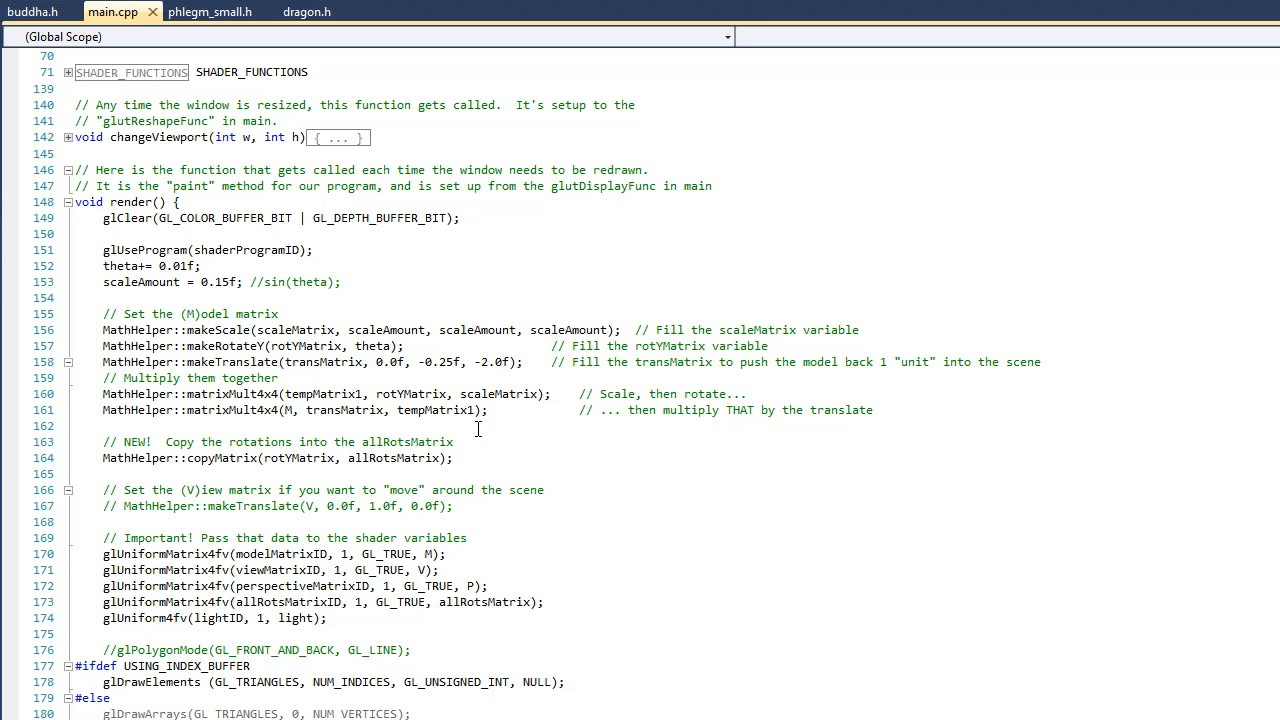
mouse_move(480, 436)
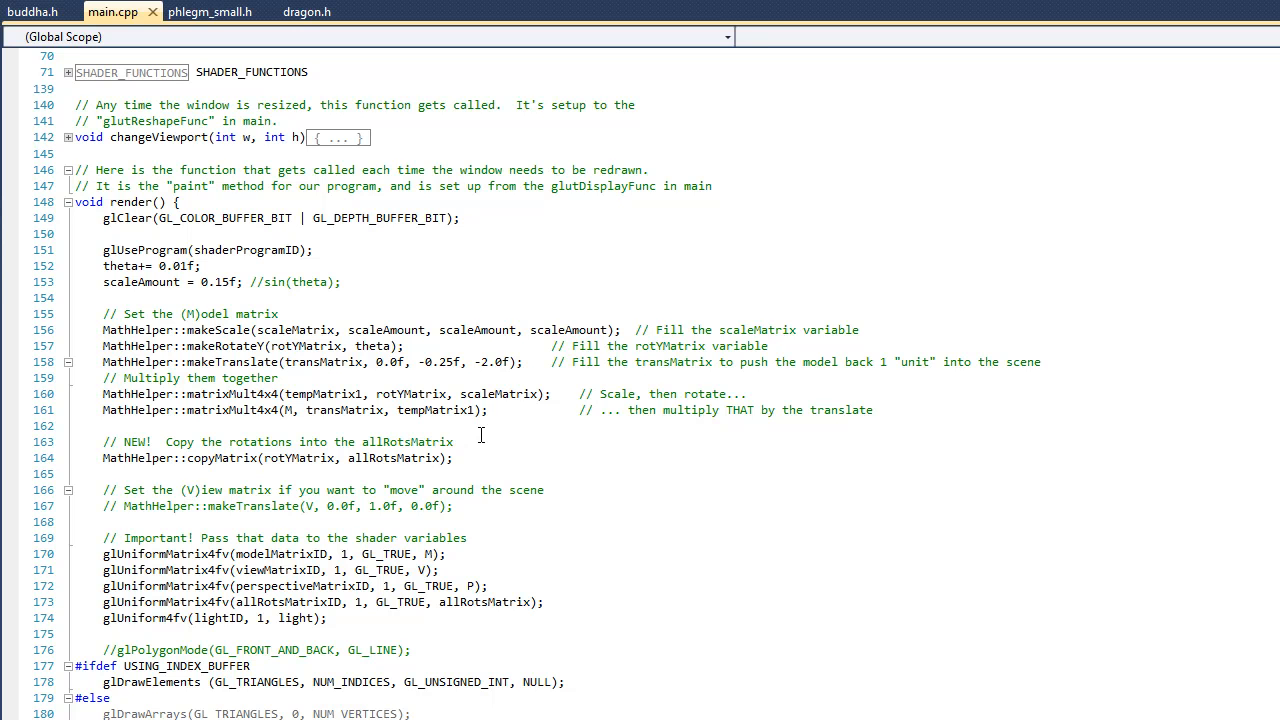
- Scroll down through main() to the vertex and normal buffer loading code
scroll("down", 3)
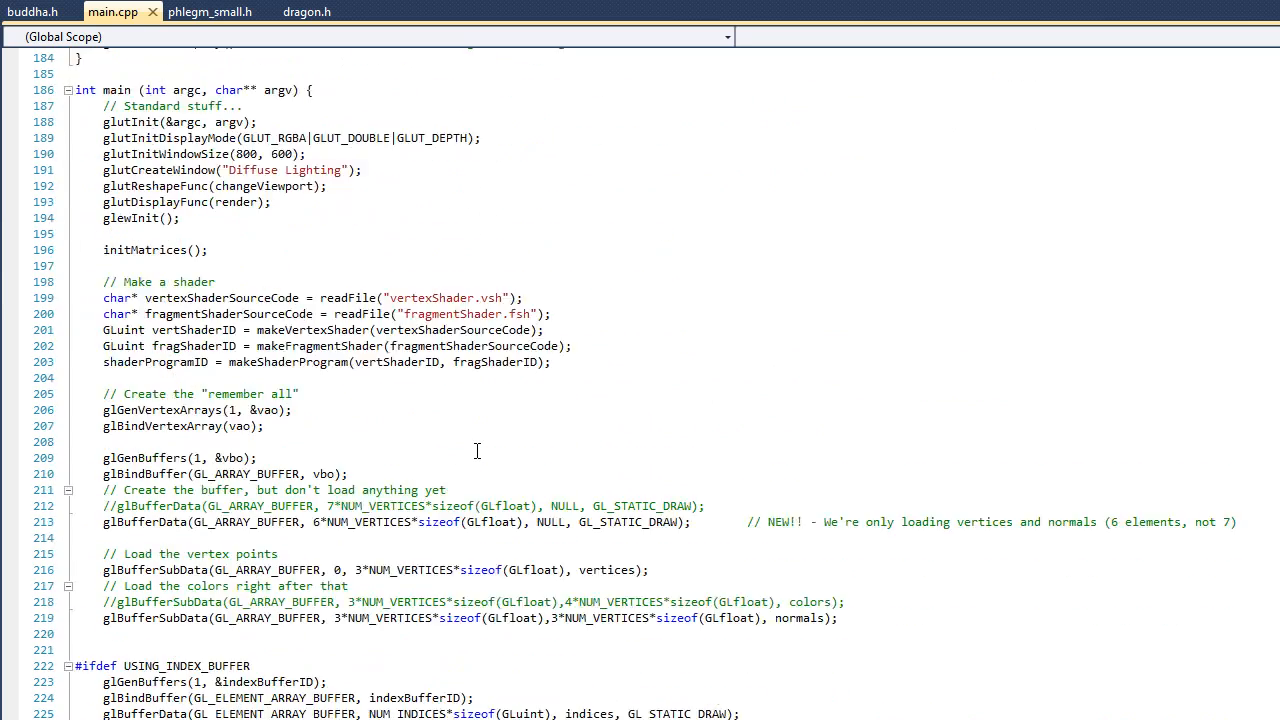
scroll("down", 3)
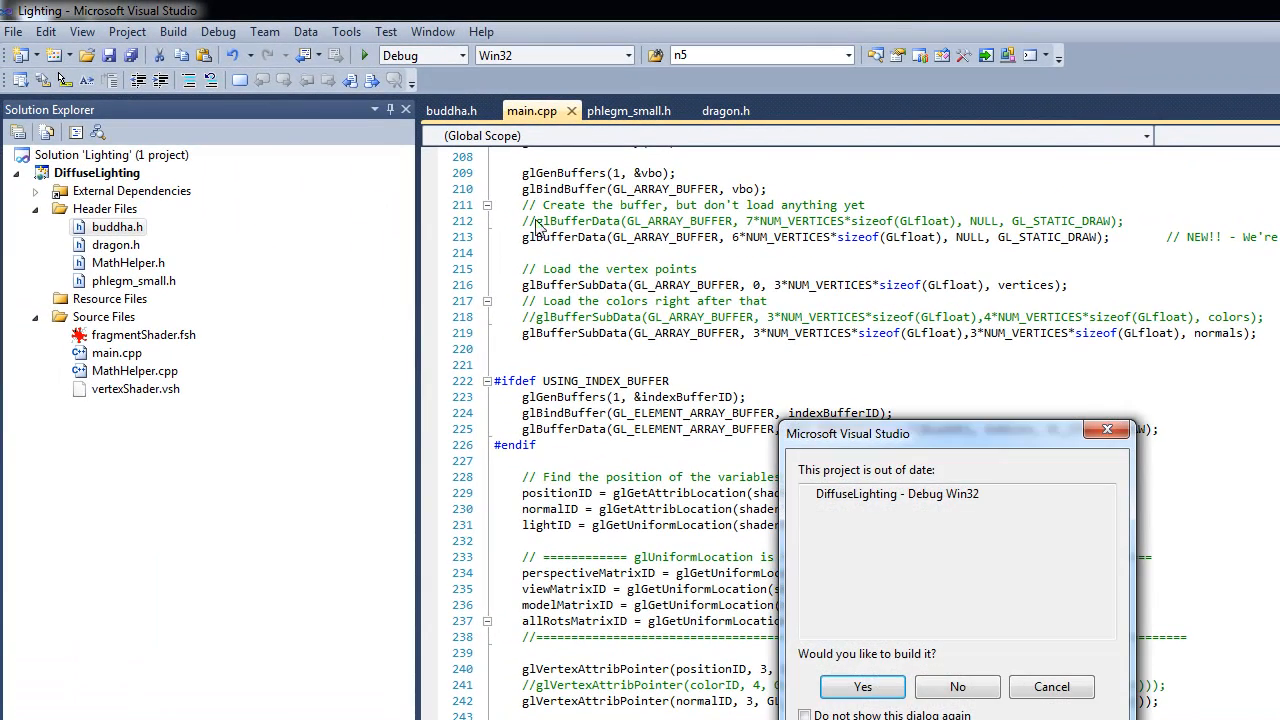
left_click(862, 688)
type("glEnable(GL_DEPTH_TEST);// Make sure the depth buffer is on.  As you draw a pixel, update the screen only if it's closer than previous ones")
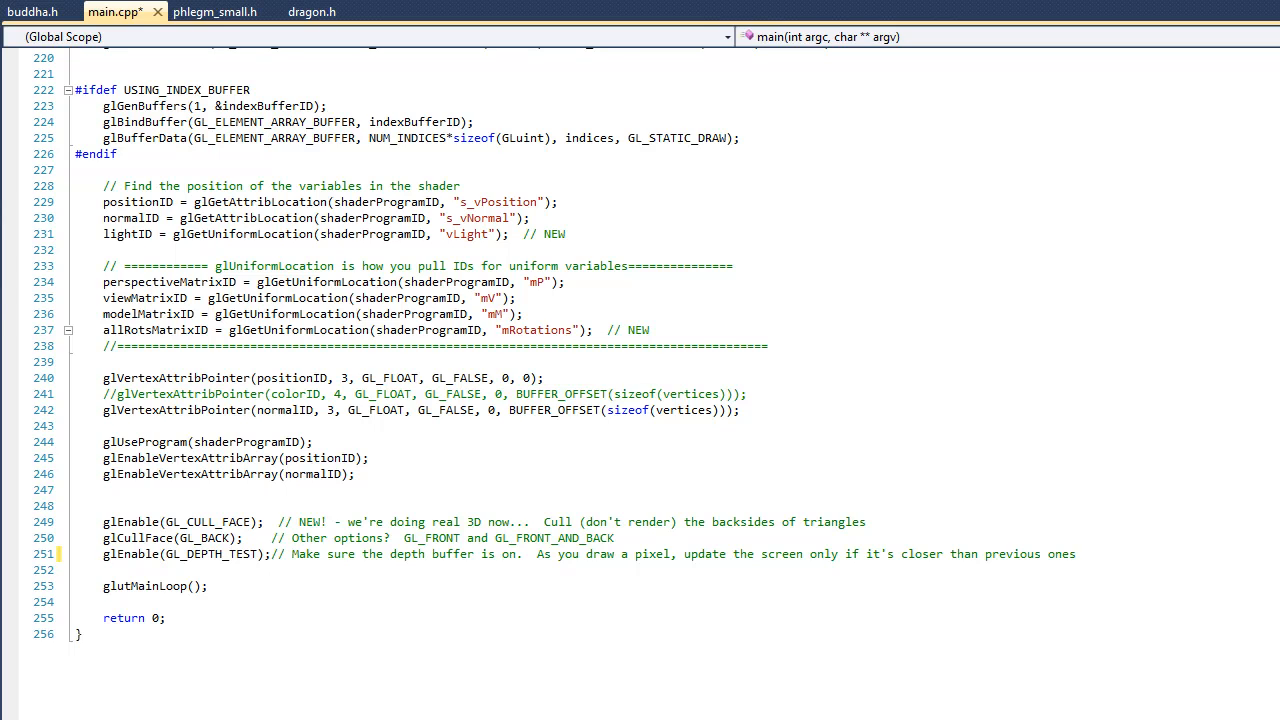
left_click(48, 12)
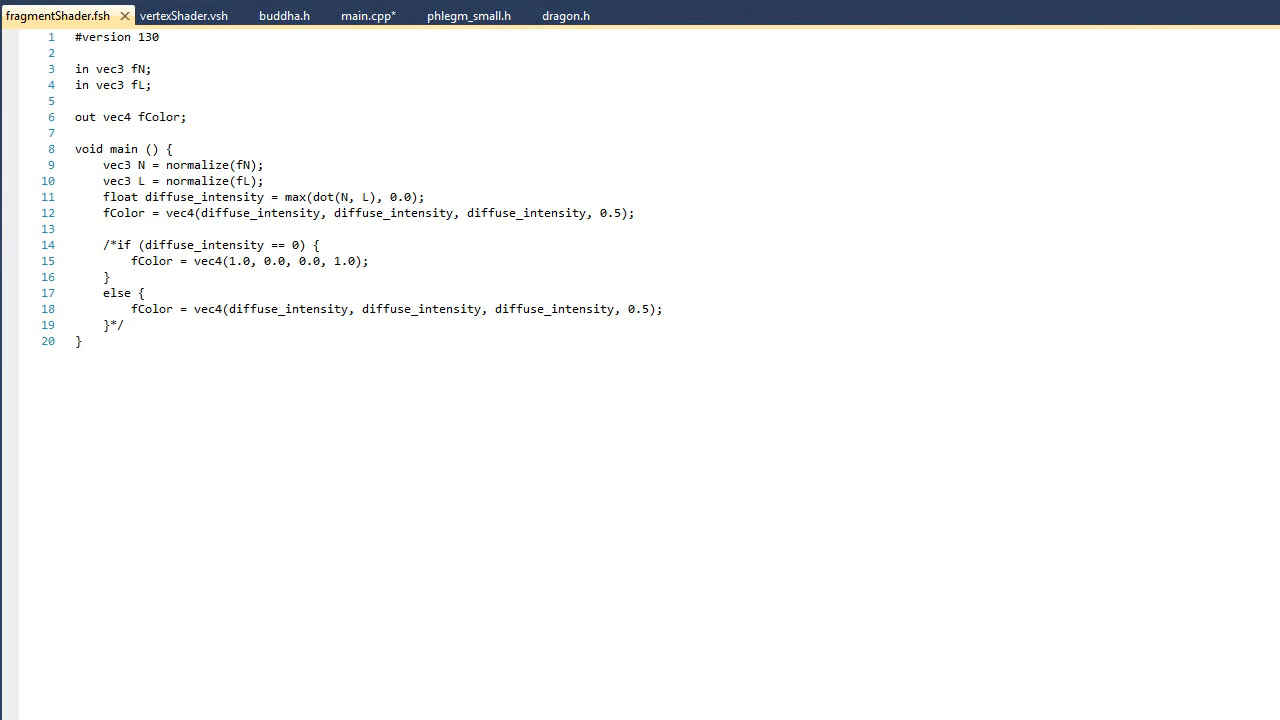
left_click(74, 36)
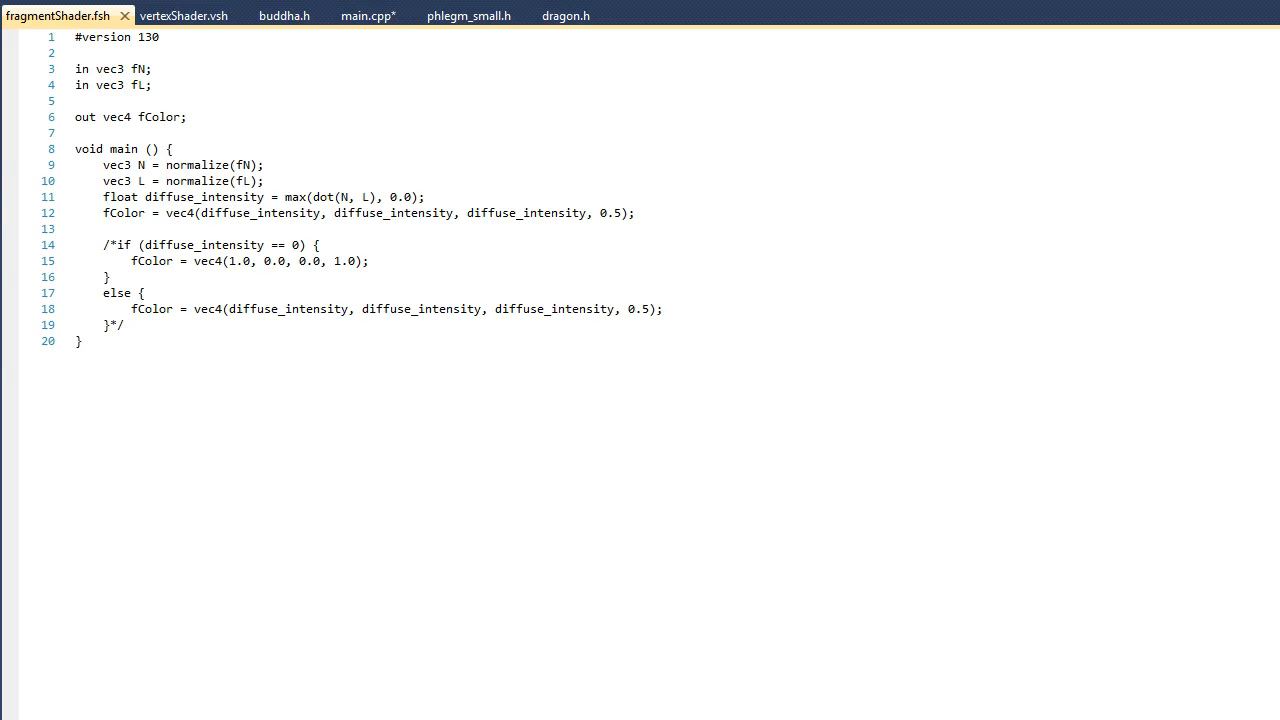
left_click(74, 36)
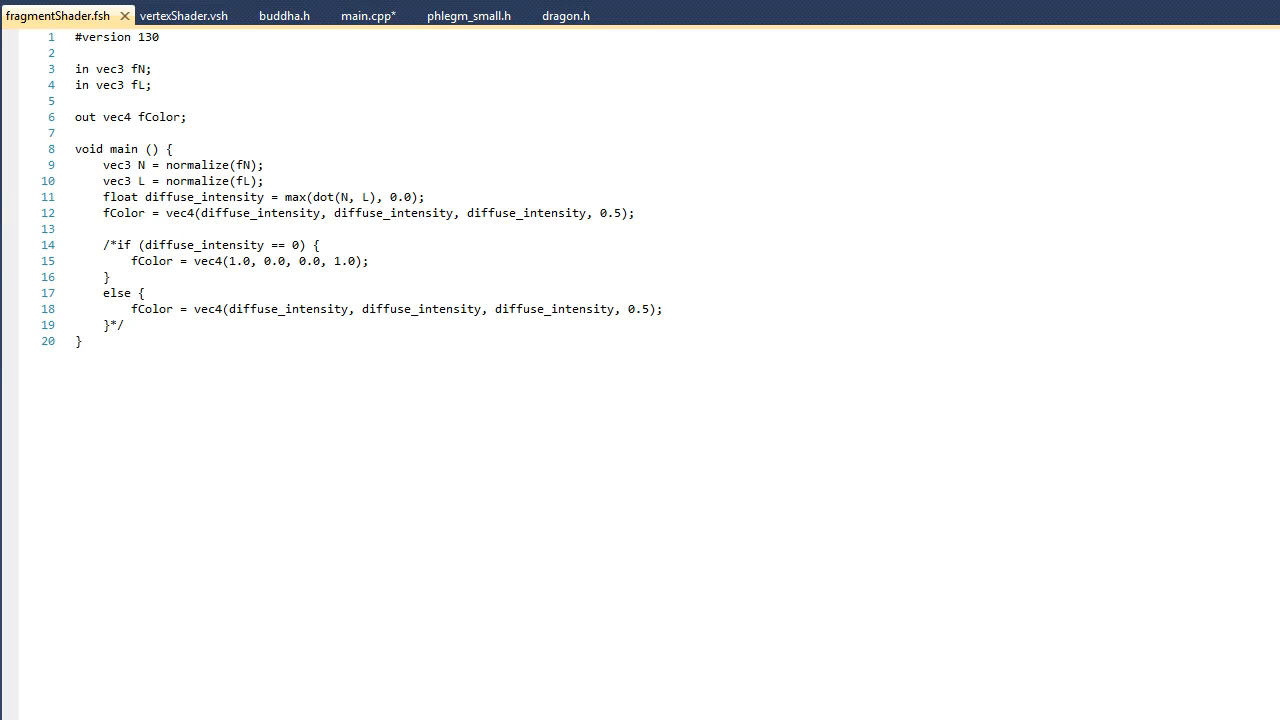
left_click(76, 36)
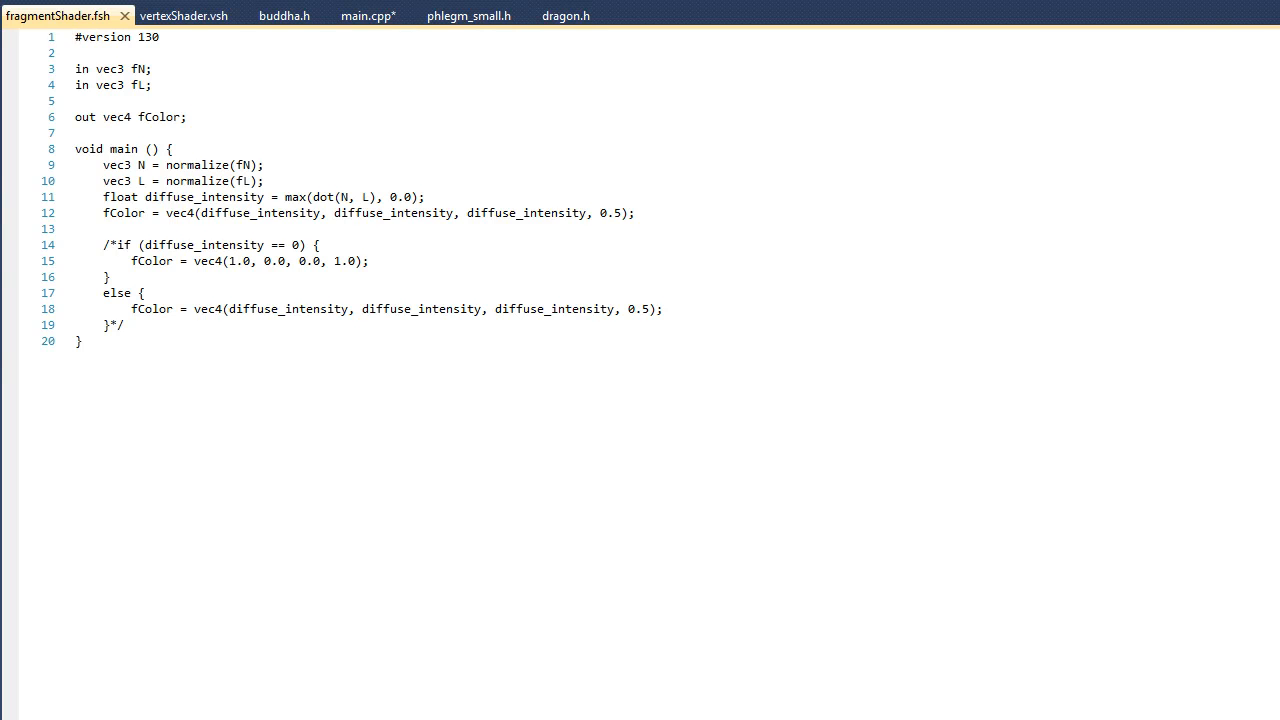
left_click(76, 36)
type("//")
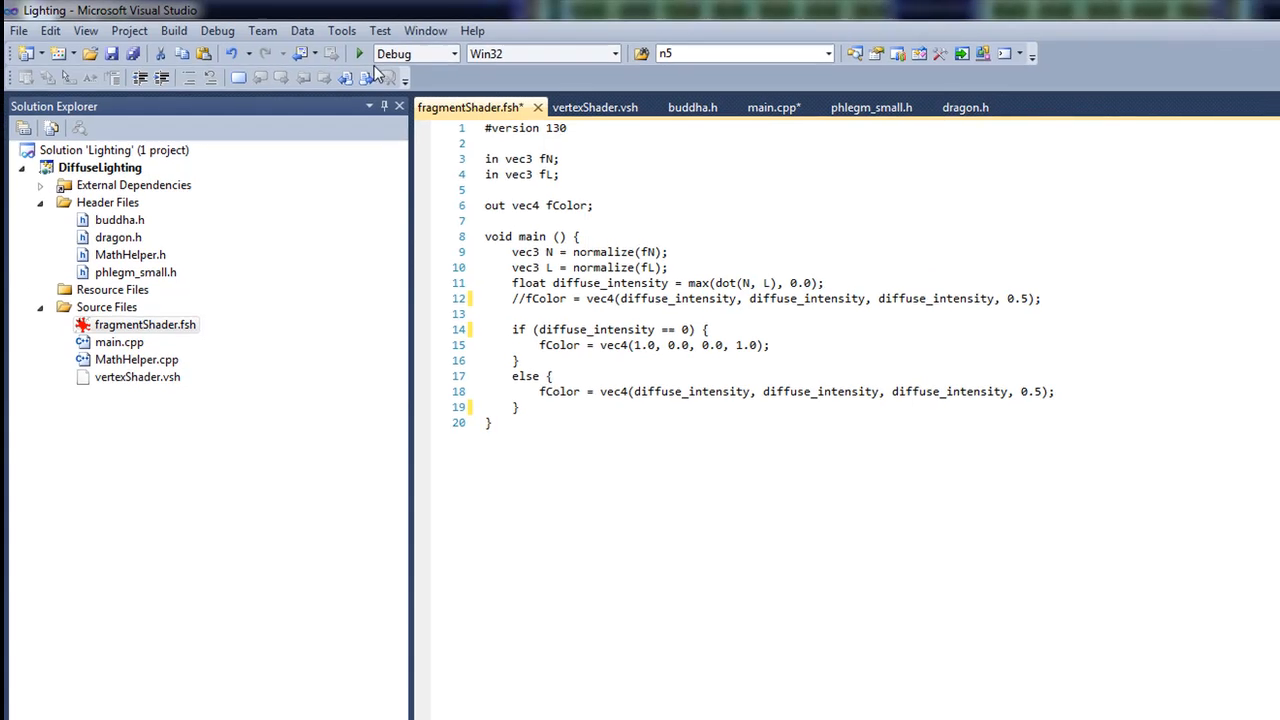
- Save the edited fragmentShader.fsh
key("F7")
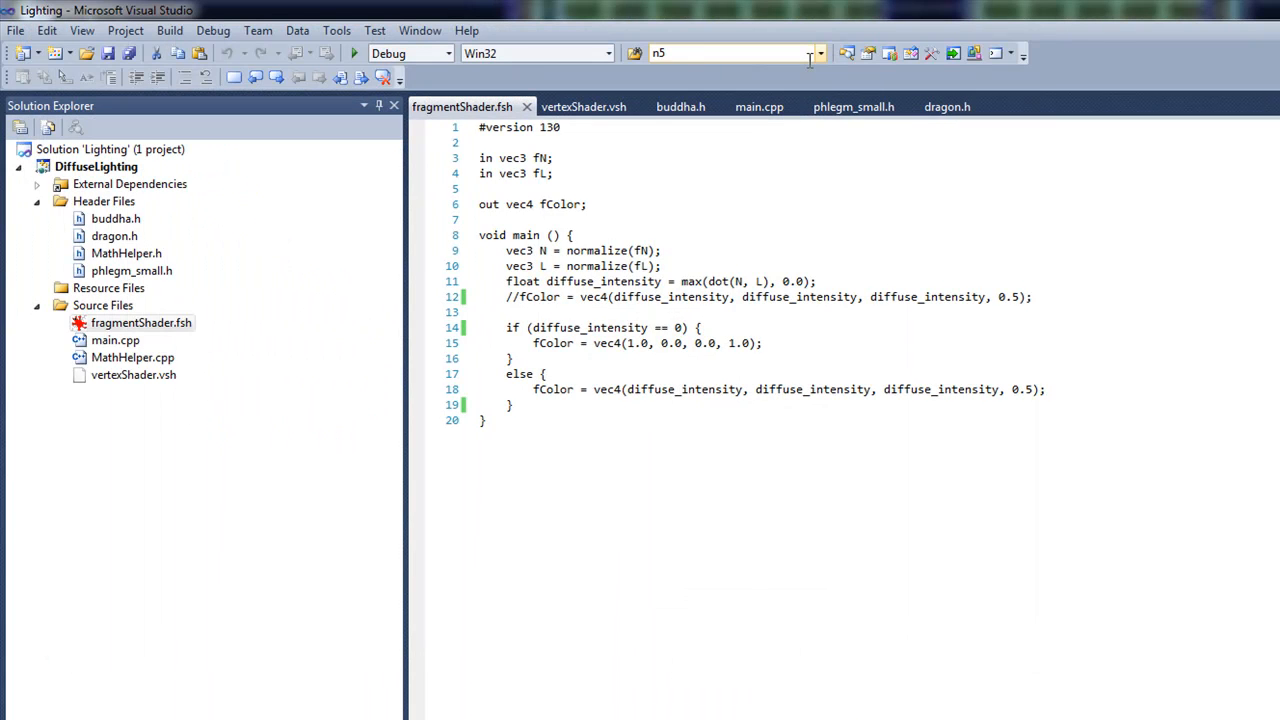
- Set the unlit-pixel colour to vec4(0.05, 0.05, 0.05, 1.0) and run the Lighting project
type("0.05")
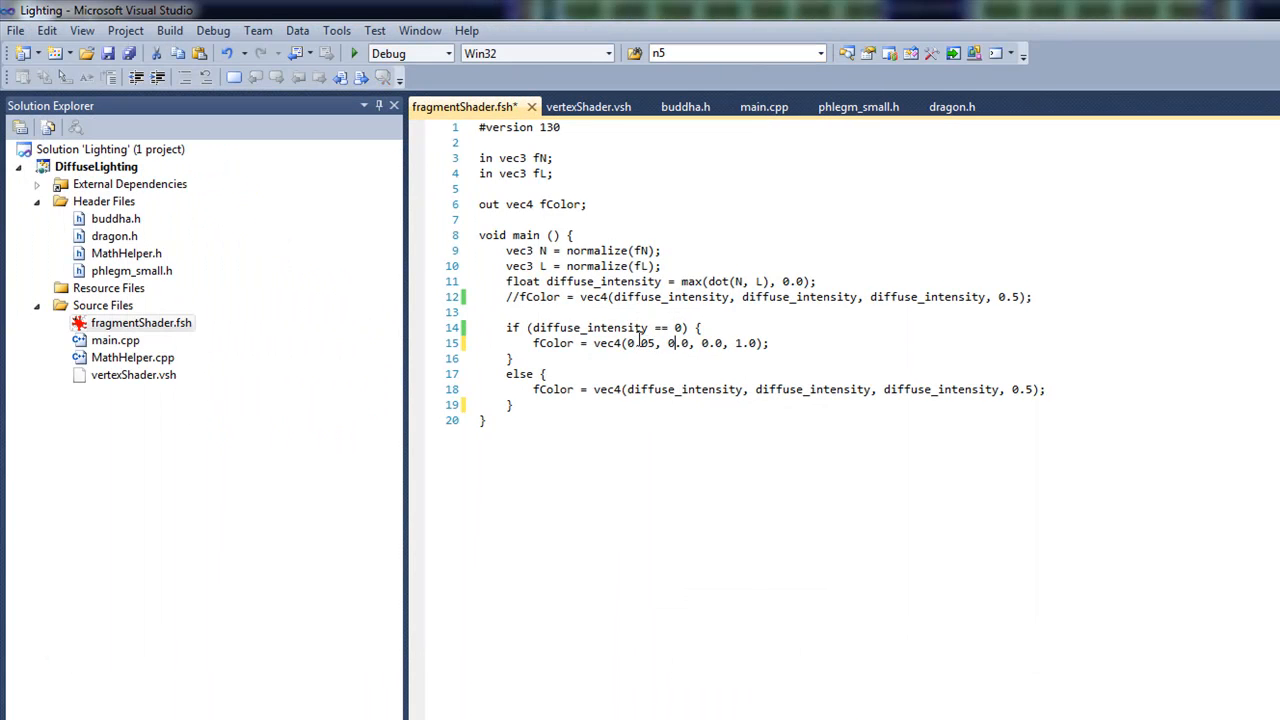
type("5")
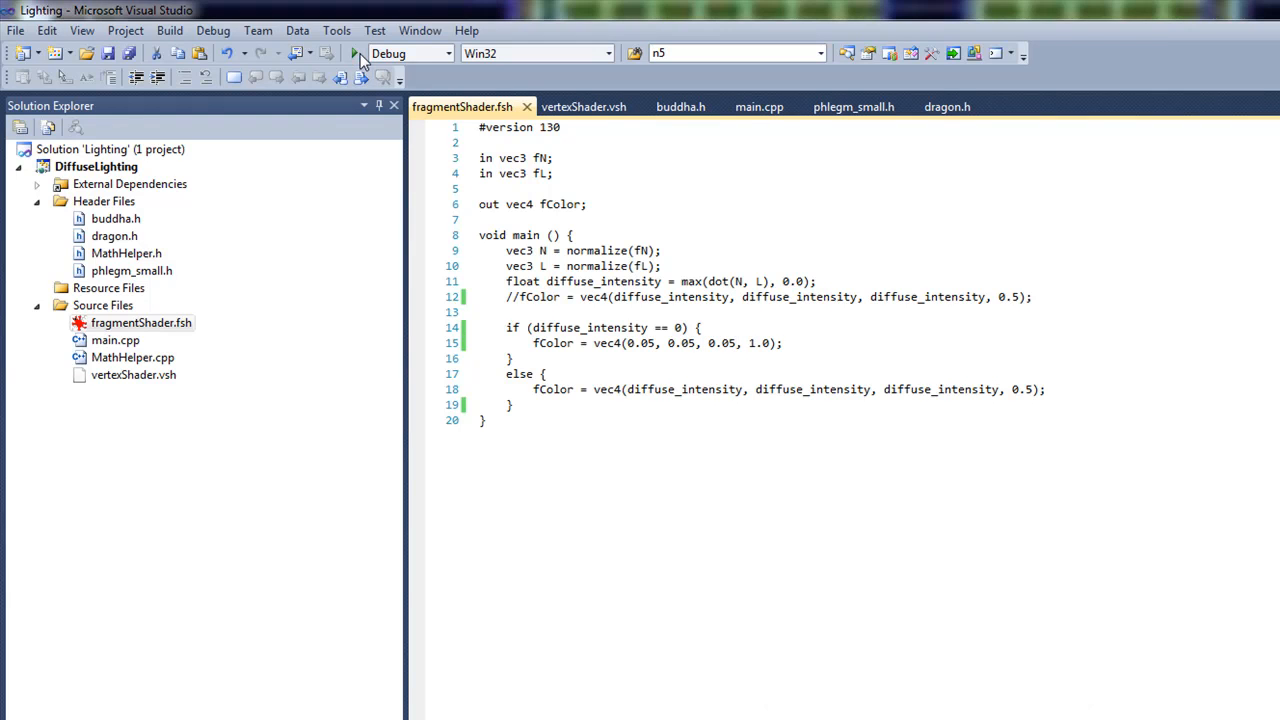
left_click(356, 52)
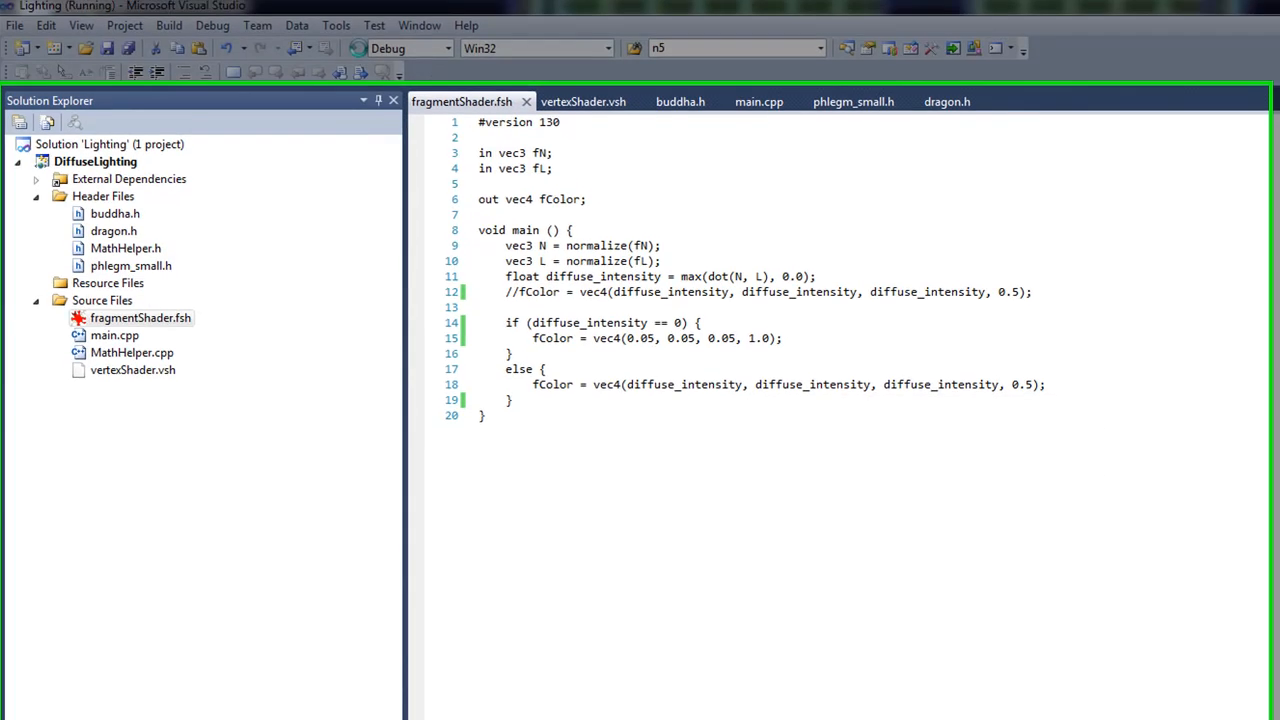